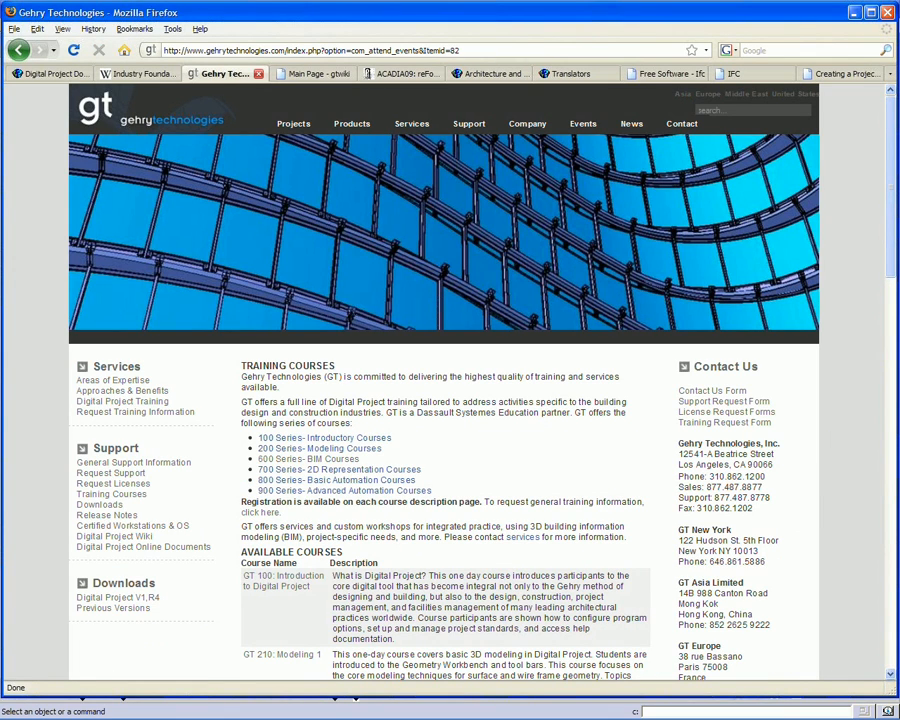
mouse_move(460, 172)
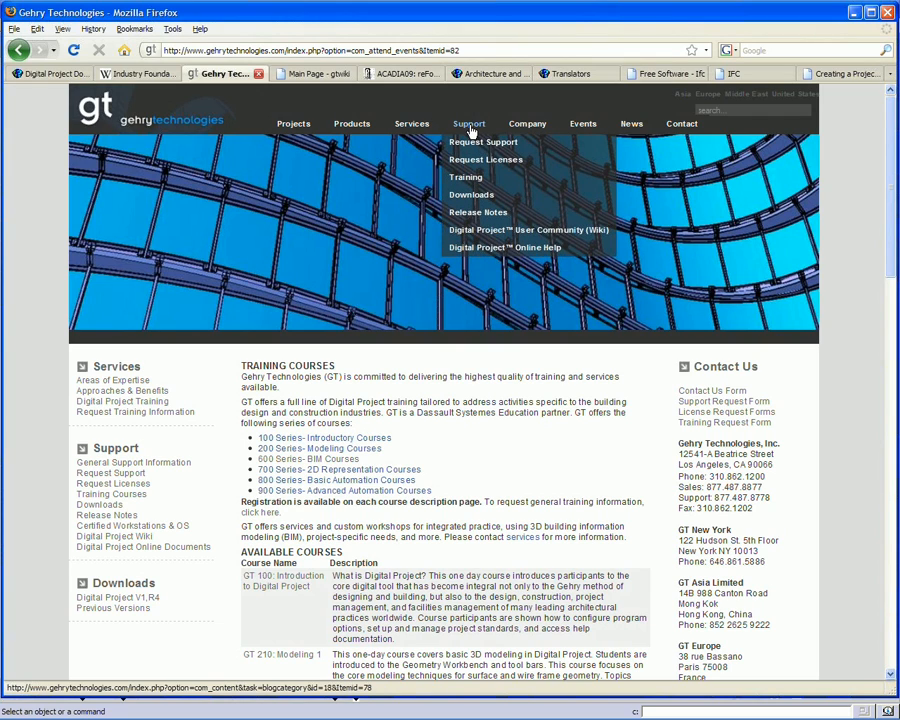
mouse_move(466, 176)
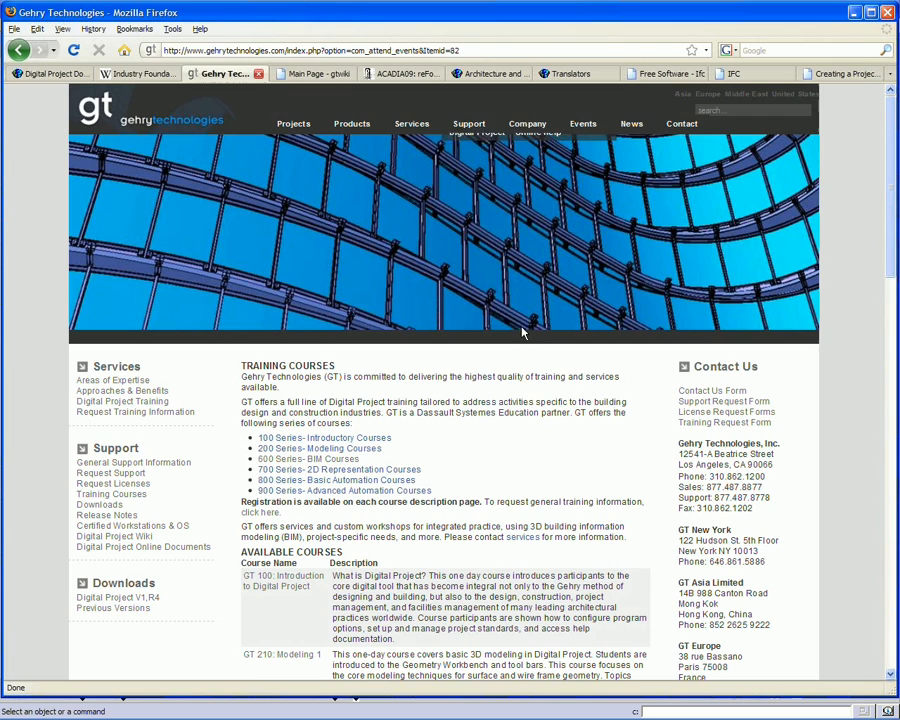
Step: Reveal the Events menu with its Webinars and Webinars Q&A entries
left_click(528, 124)
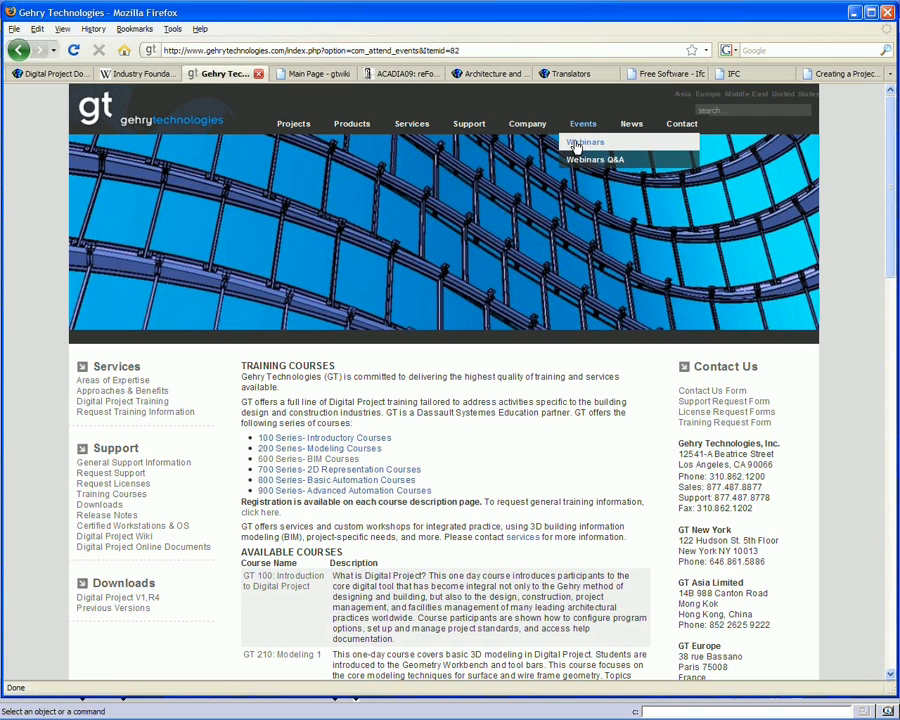
Step: Go to the Building Fluency Webinar Series page and scroll through its listings
left_click(584, 142)
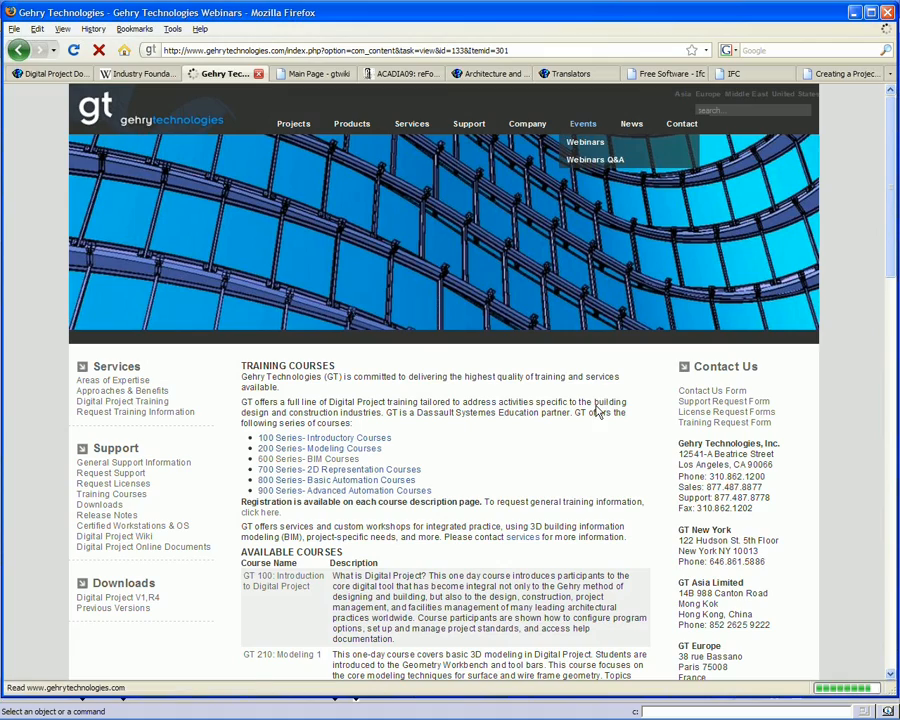
left_click(584, 140)
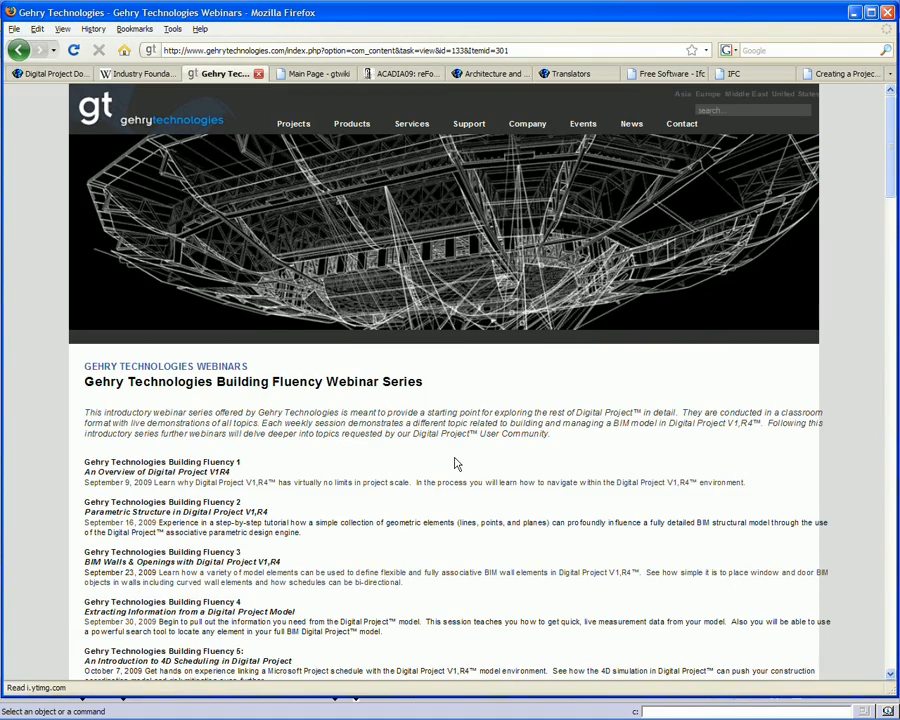
scroll("down", 3)
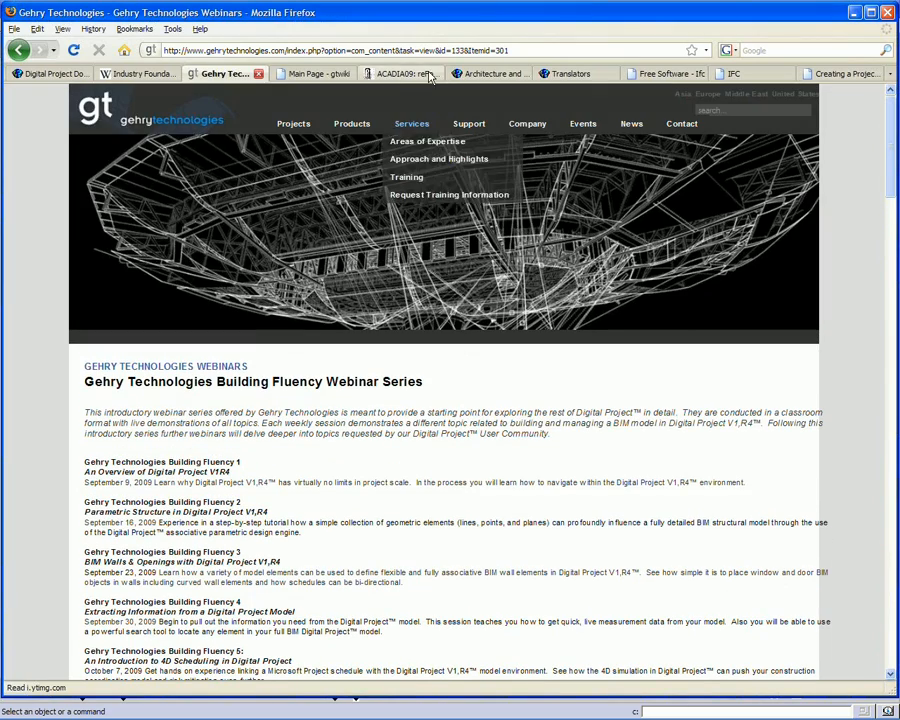
Step: Switch to the ACADIA 09: reForm() tab and open its Workshop Registration table
left_click(400, 72)
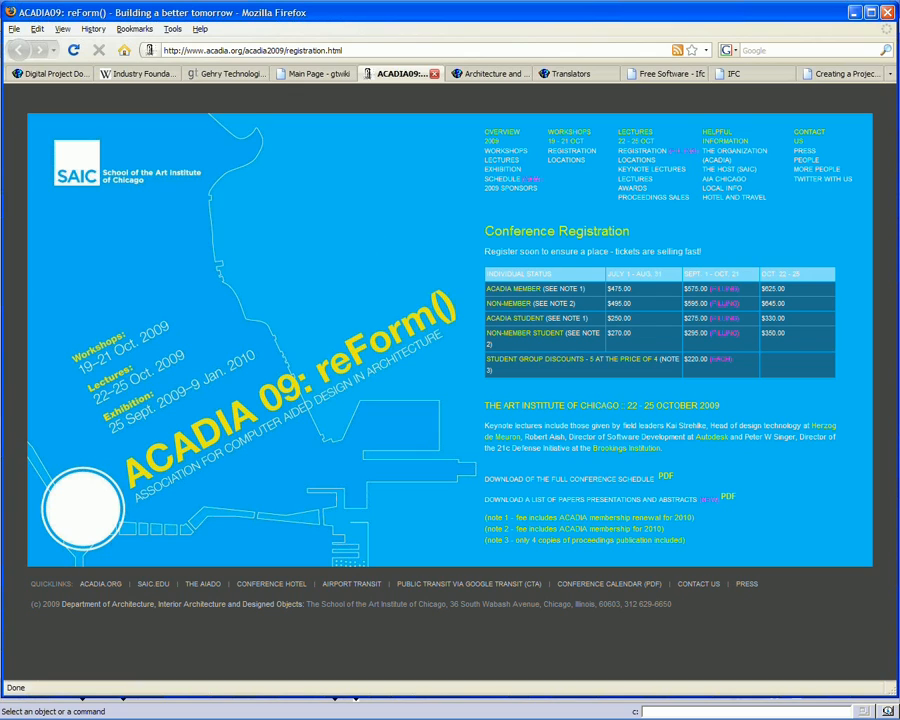
mouse_move(564, 200)
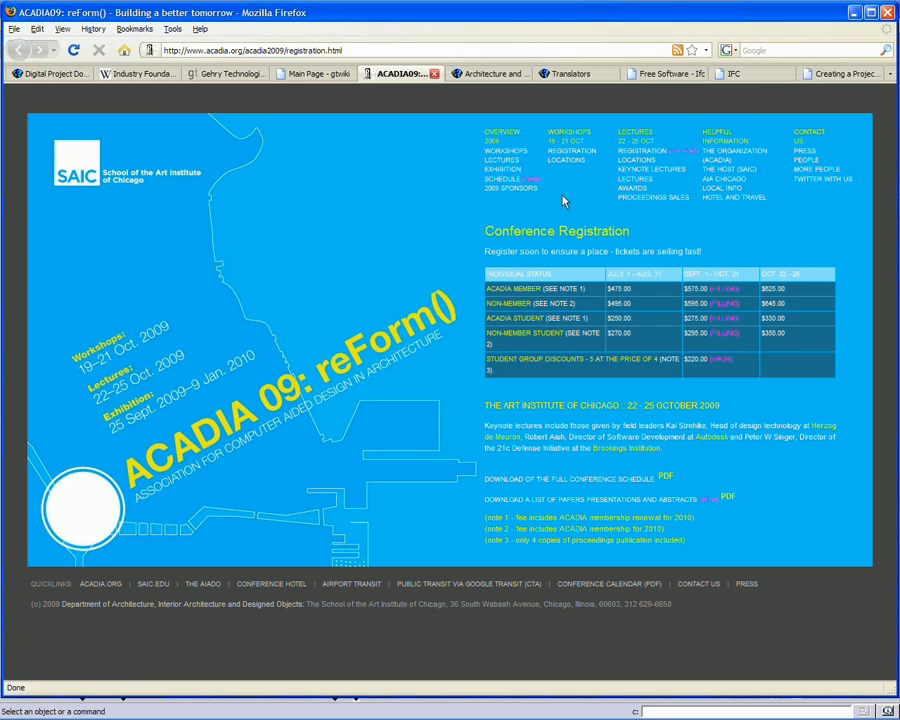
left_click(572, 152)
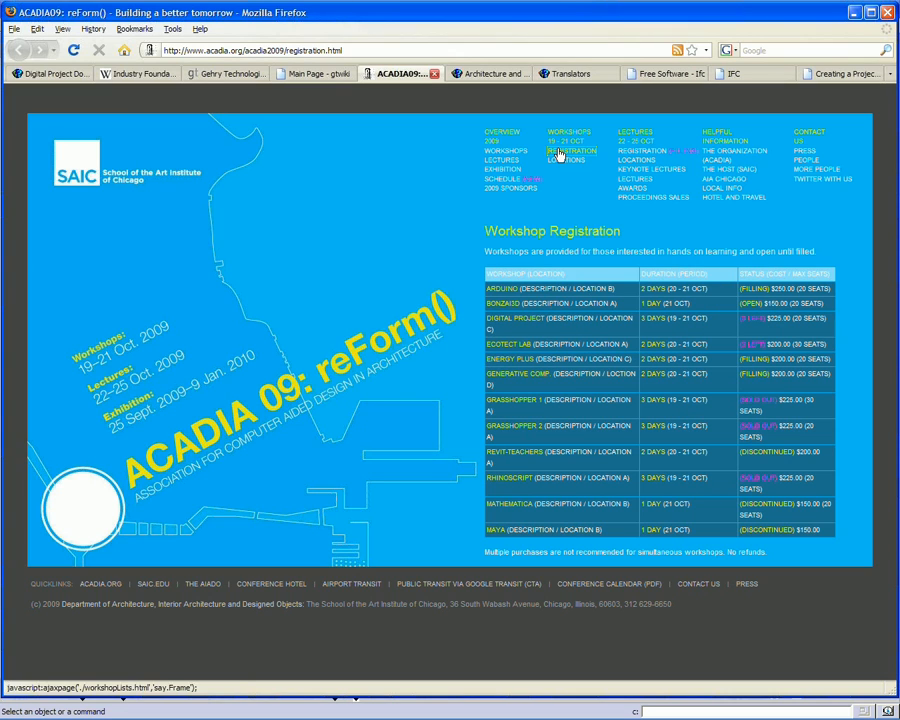